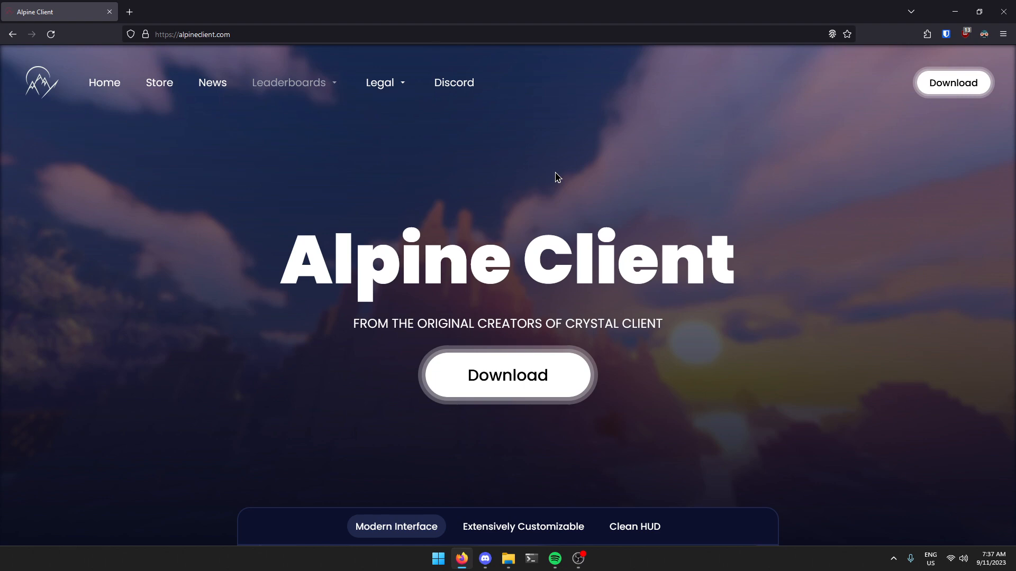
Step: Bring up the Alpine Client Launcher on its news page
left_click(506, 375)
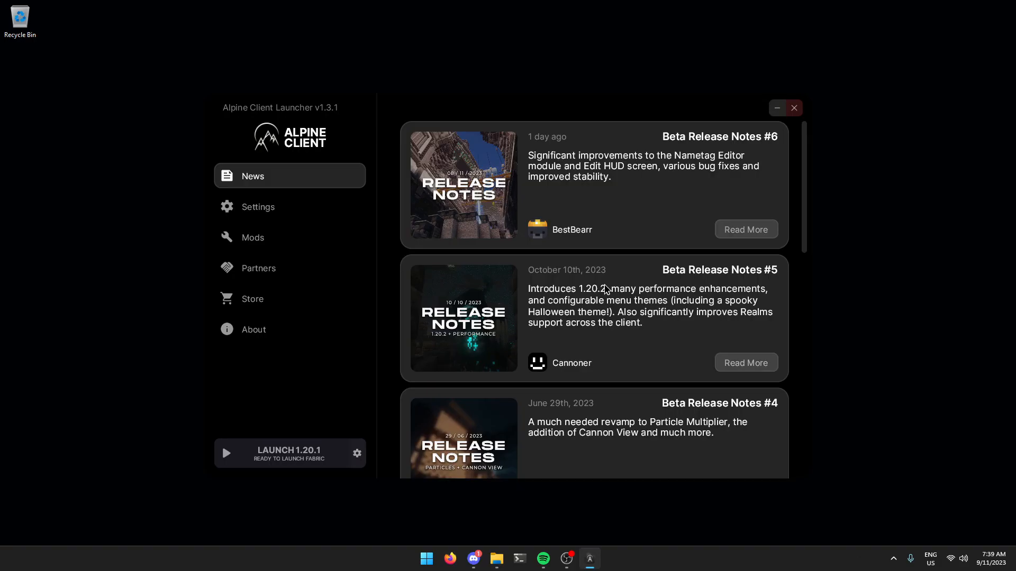
mouse_move(369, 224)
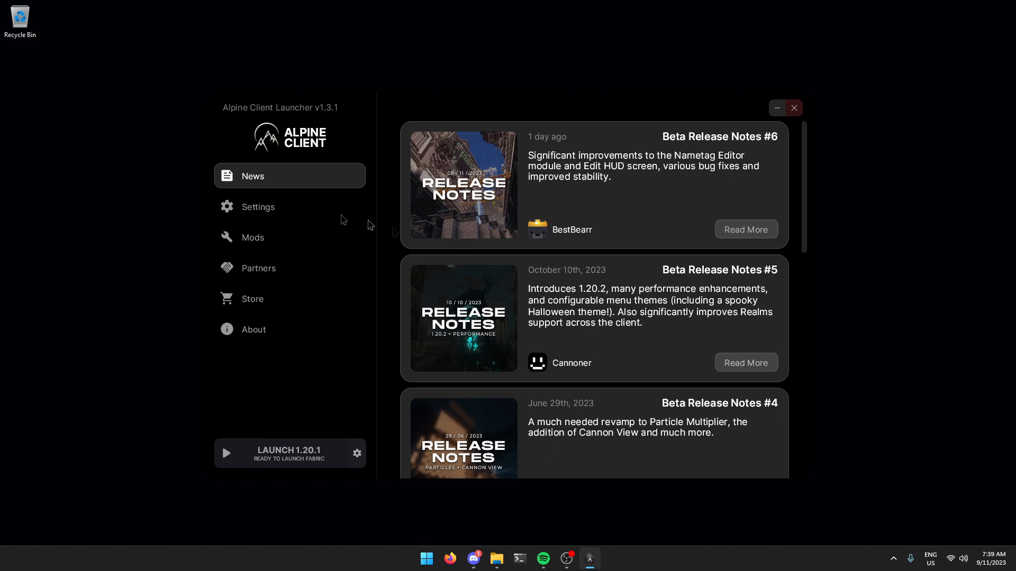
mouse_move(289, 218)
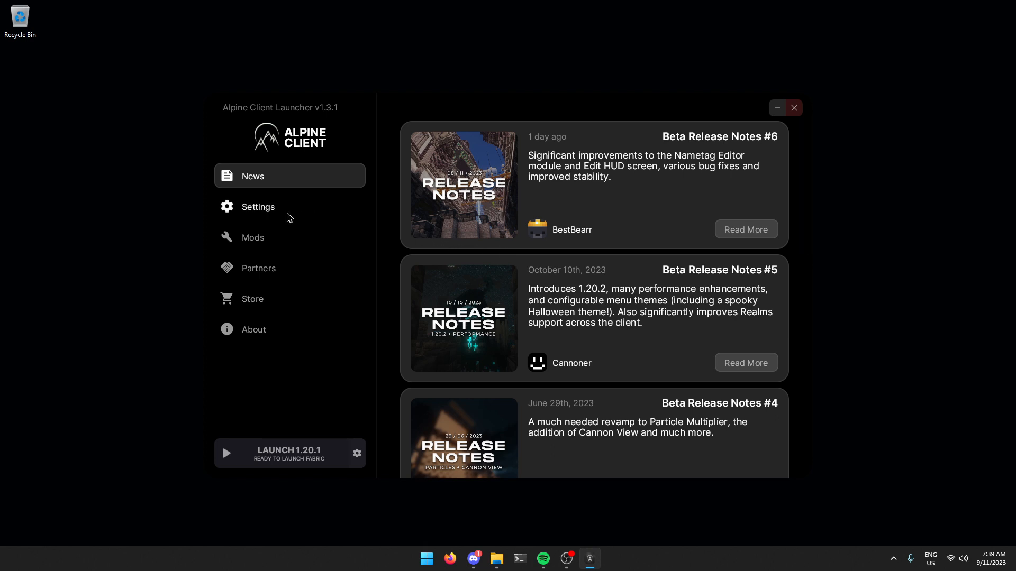
Step: In Settings, set the distribution branch to Development with branch name 'alpha'
left_click(257, 206)
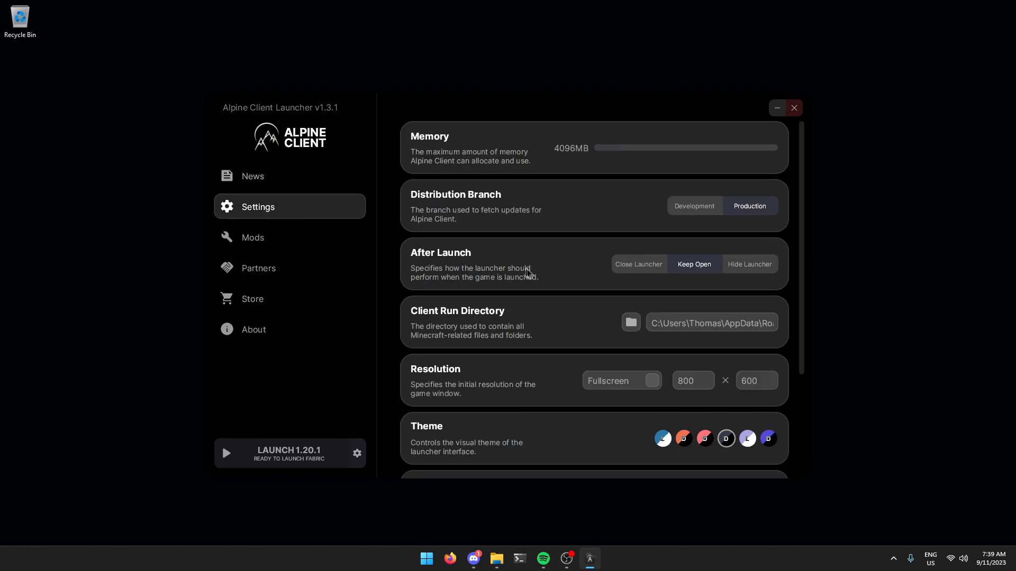
mouse_move(595, 207)
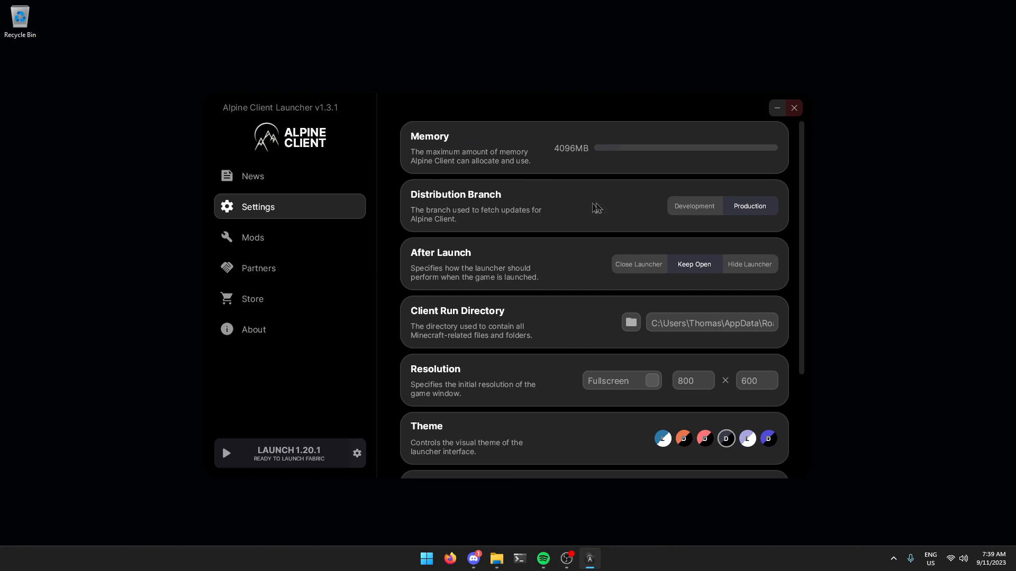
left_click(621, 206)
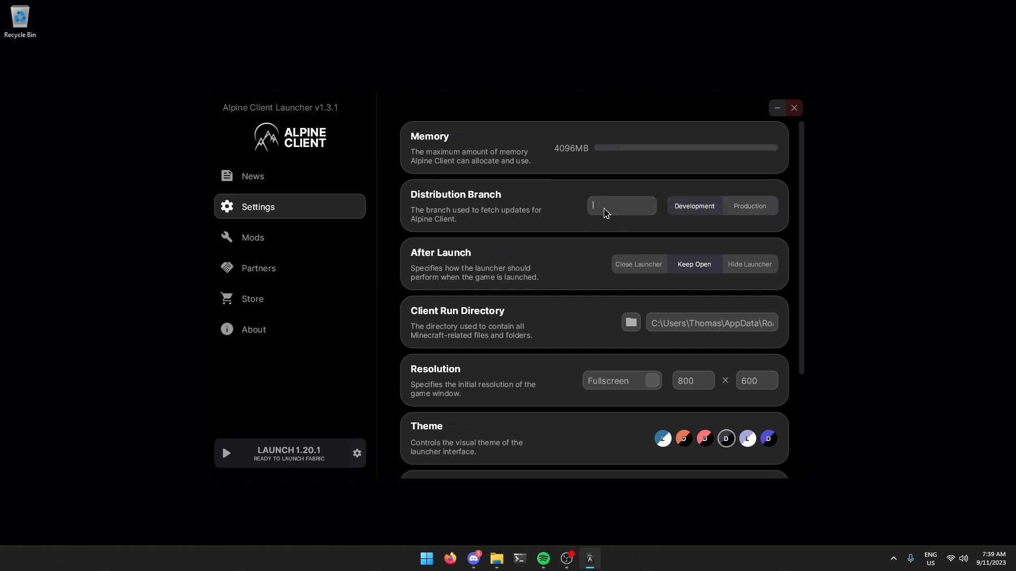
type("alpha")
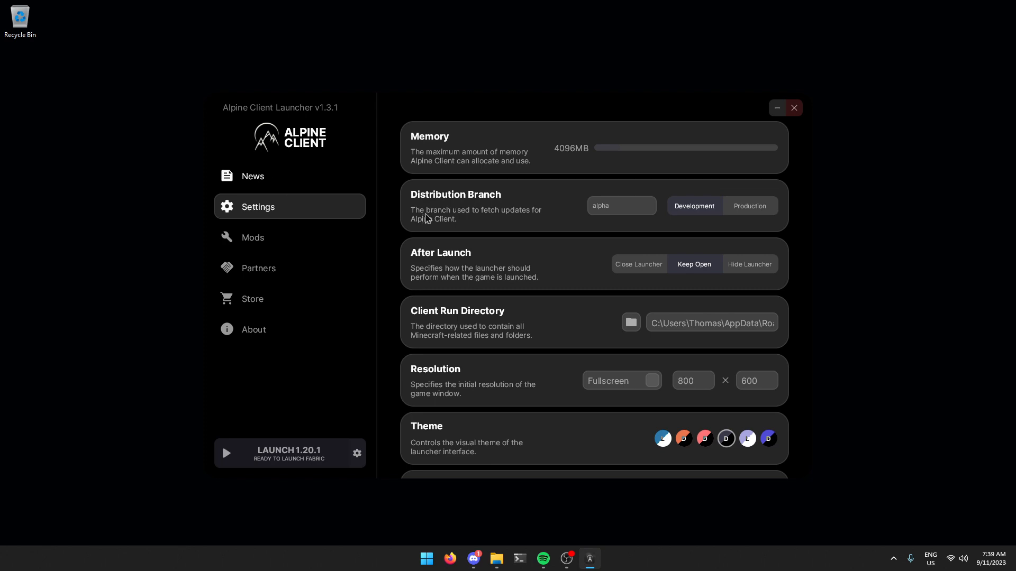
Step: From the News page, launch Minecraft 1.8.9 with Forge on the alpha build
left_click(253, 175)
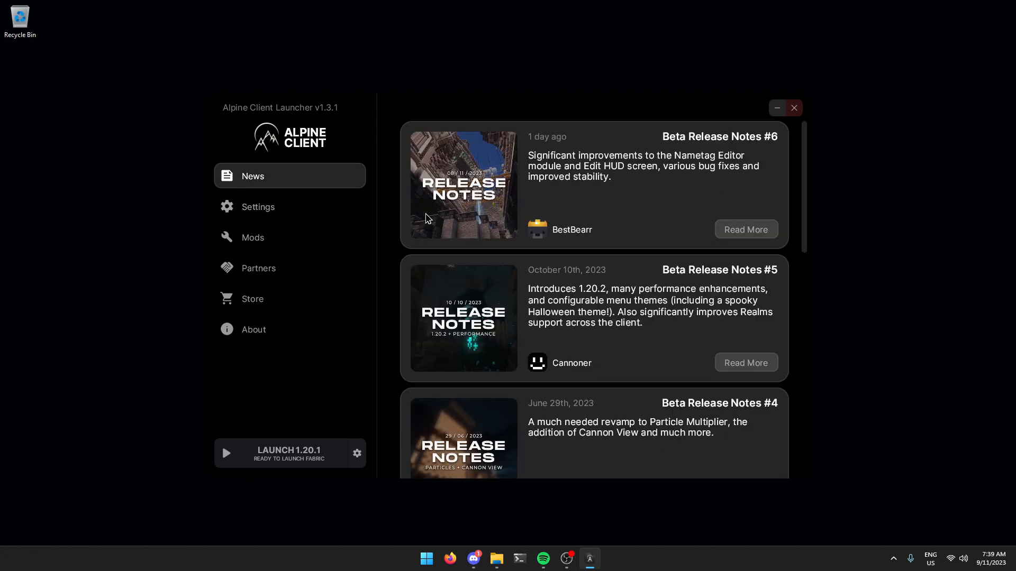
mouse_move(506, 261)
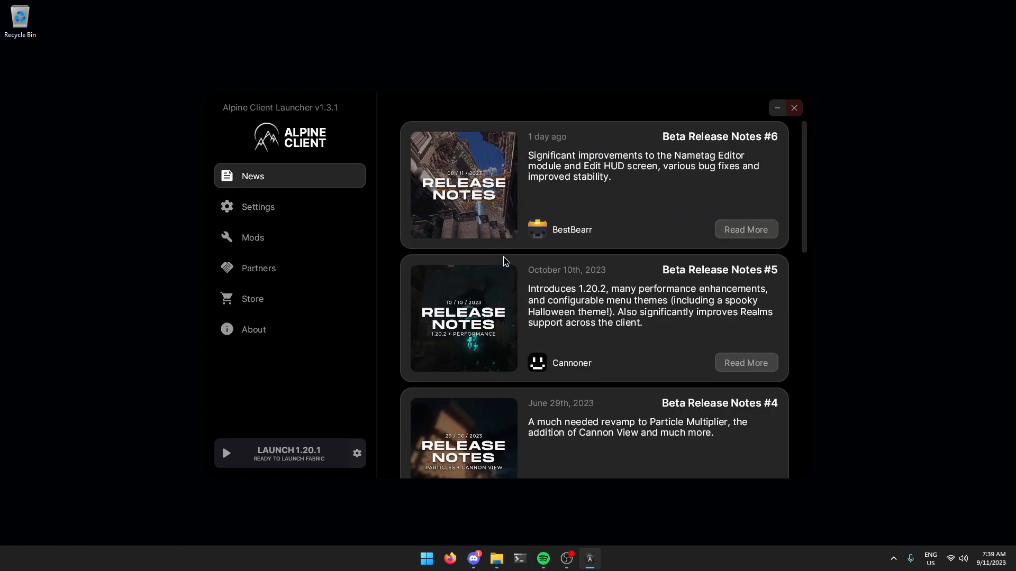
mouse_move(560, 363)
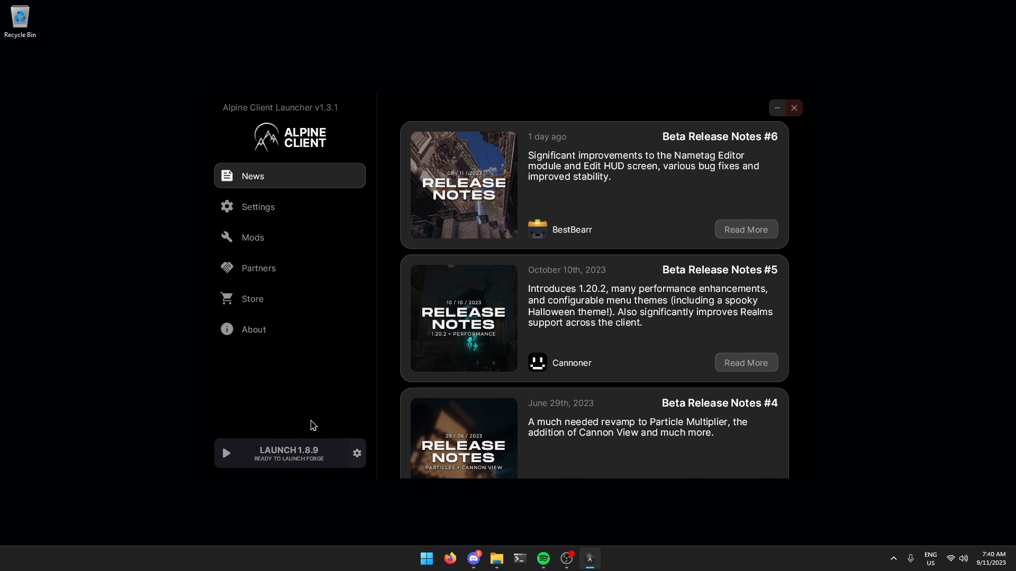
mouse_move(289, 453)
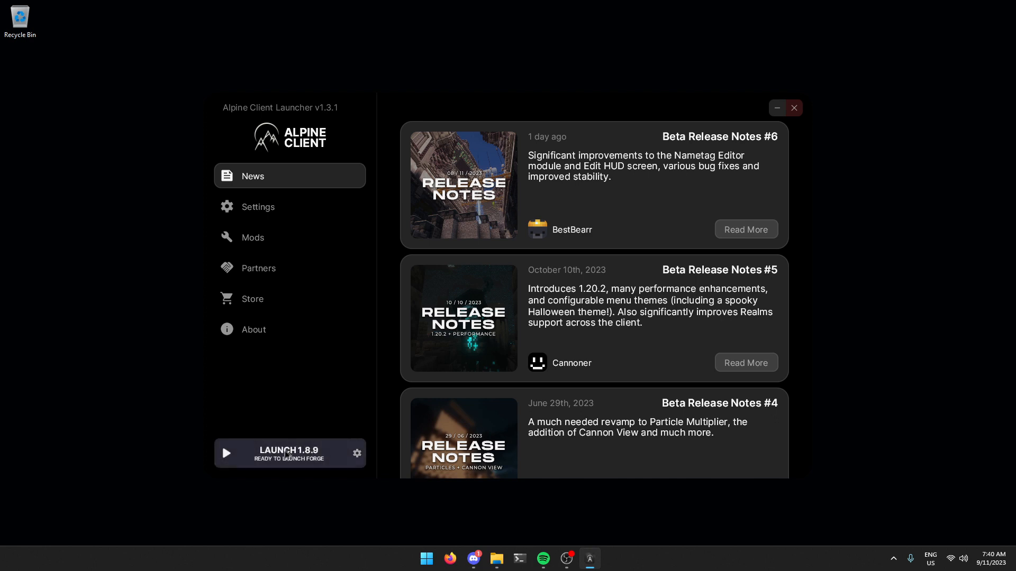
left_click(289, 453)
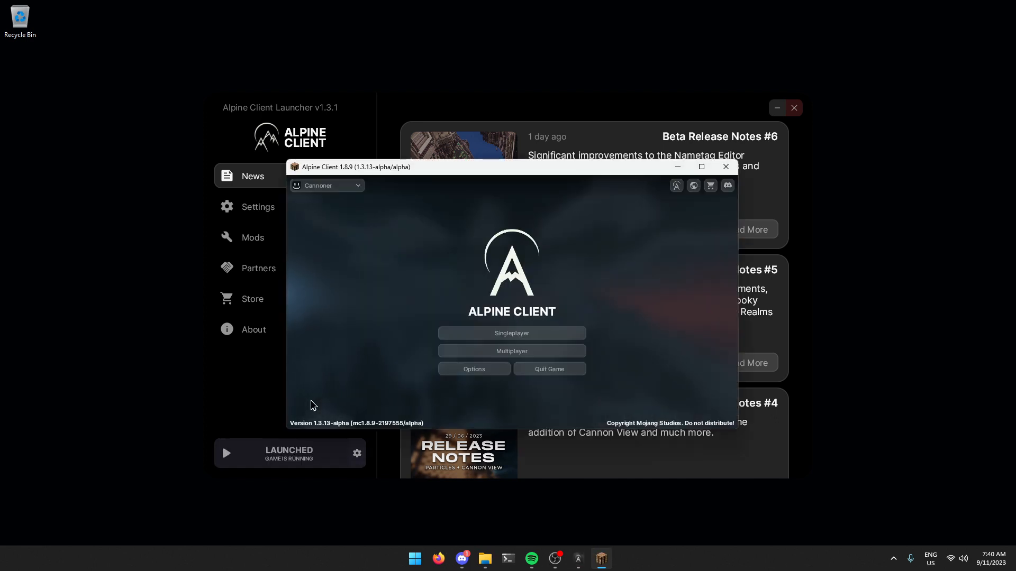